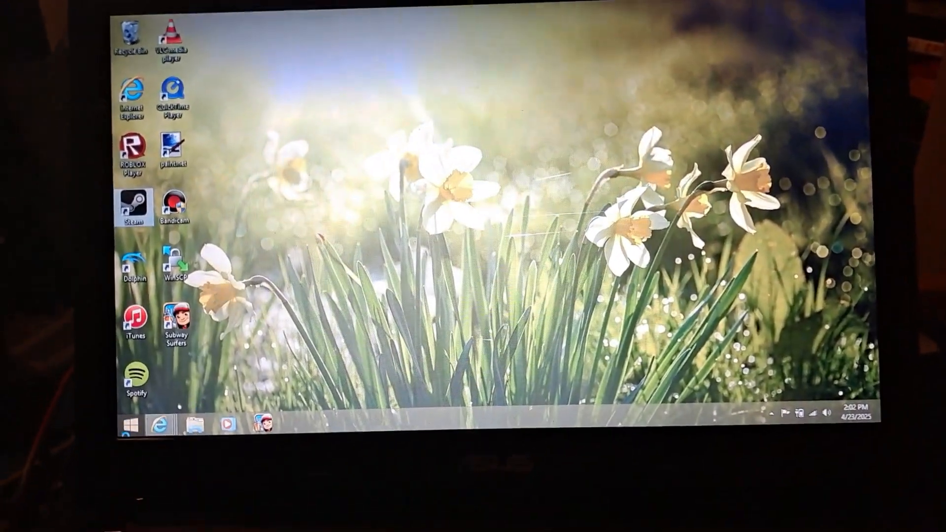
Step: Launch File Explorer from the taskbar to reach the computer's drives
{"action": "left_click", "coordinate": [130, 423]}
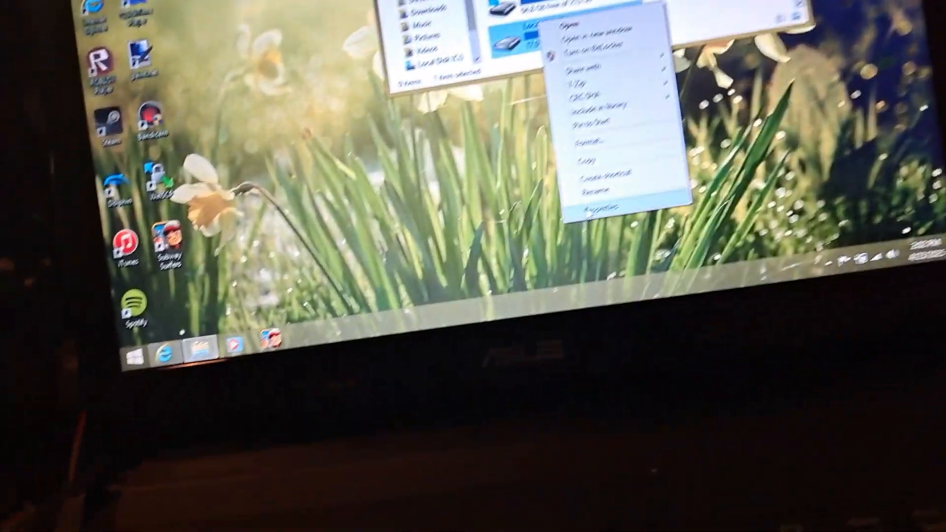
Step: Quick-format Local Disk (D:) as NTFS, confirming the erase and the completion message
{"action": "left_click", "coordinate": [597, 209]}
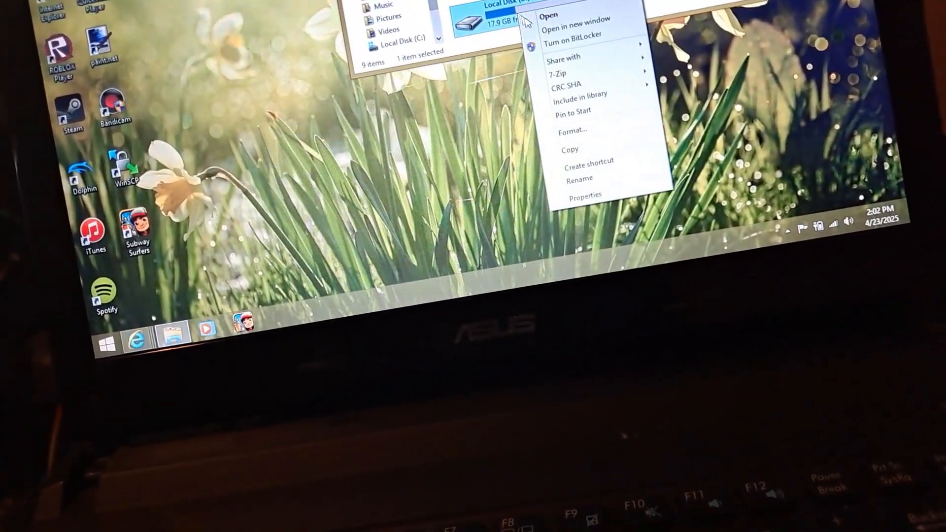
{"action": "left_click", "coordinate": [571, 130]}
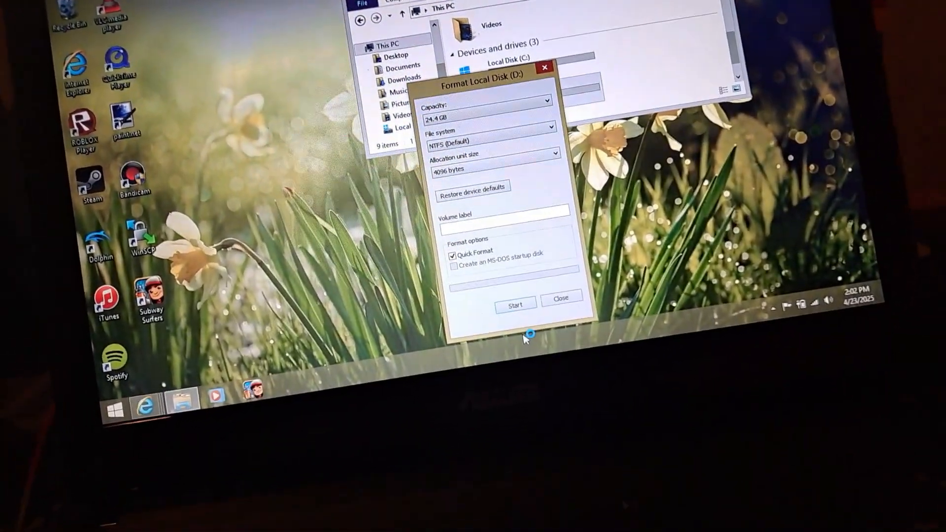
{"action": "left_click", "coordinate": [515, 305]}
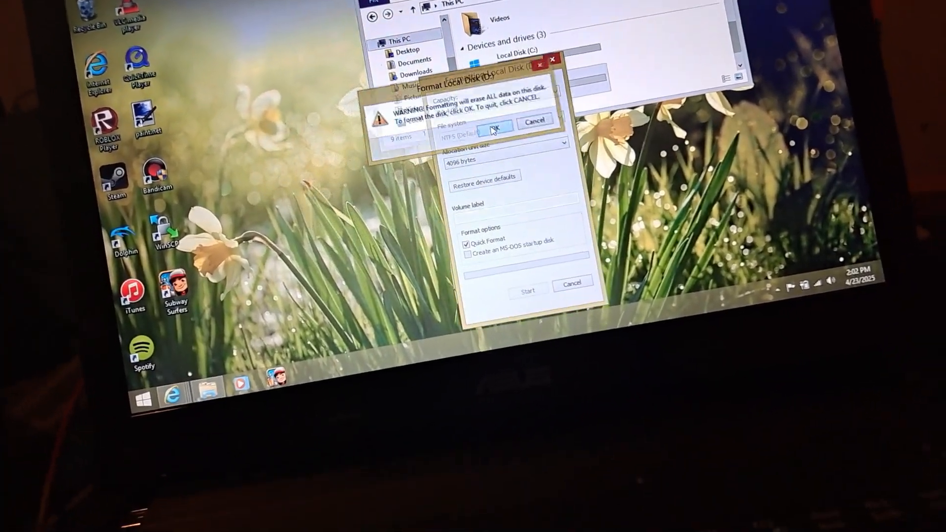
{"action": "left_click", "coordinate": [494, 130]}
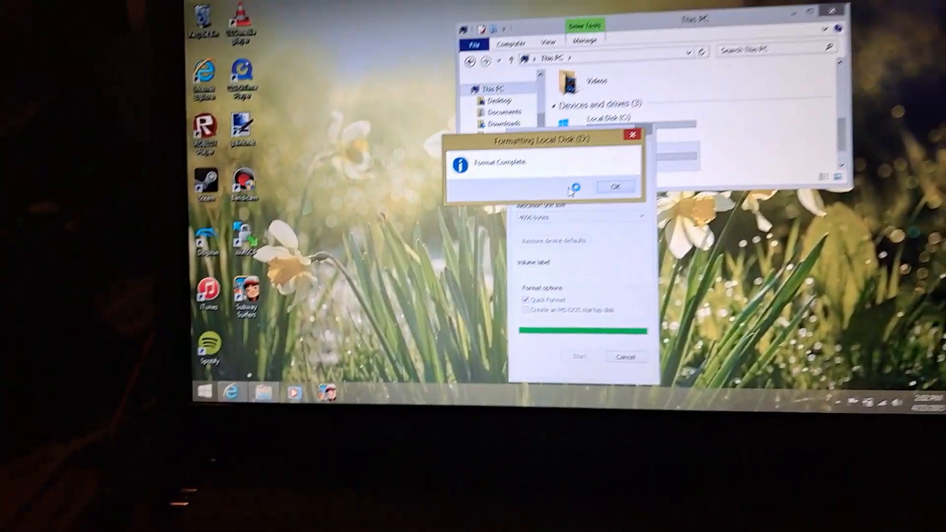
{"action": "left_click", "coordinate": [615, 186]}
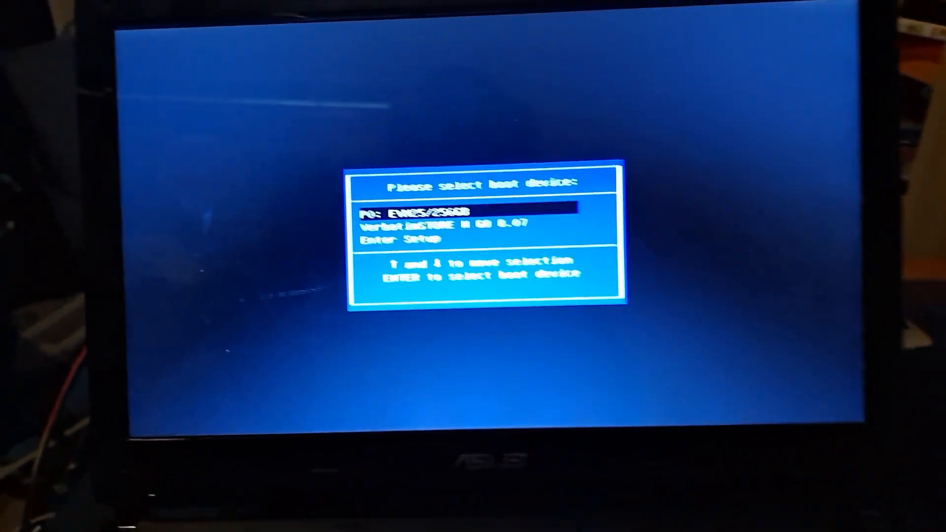
Step: Boot the computer from the VerbatimSTORE N GO USB drive
{"action": "key", "text": "enter"}
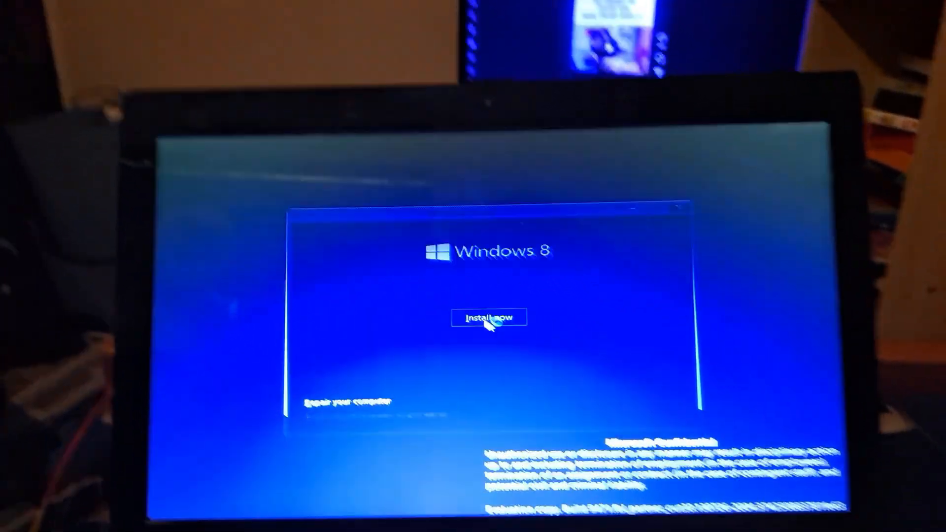
Step: Start Install now and accept the Windows 8.1 Preview license terms to continue
{"action": "left_click", "coordinate": [489, 317]}
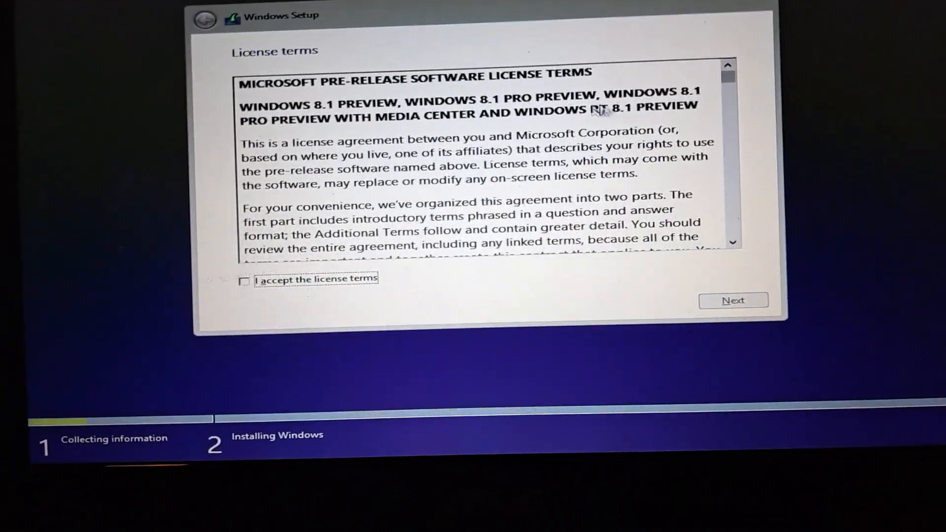
{"action": "left_click", "coordinate": [245, 280]}
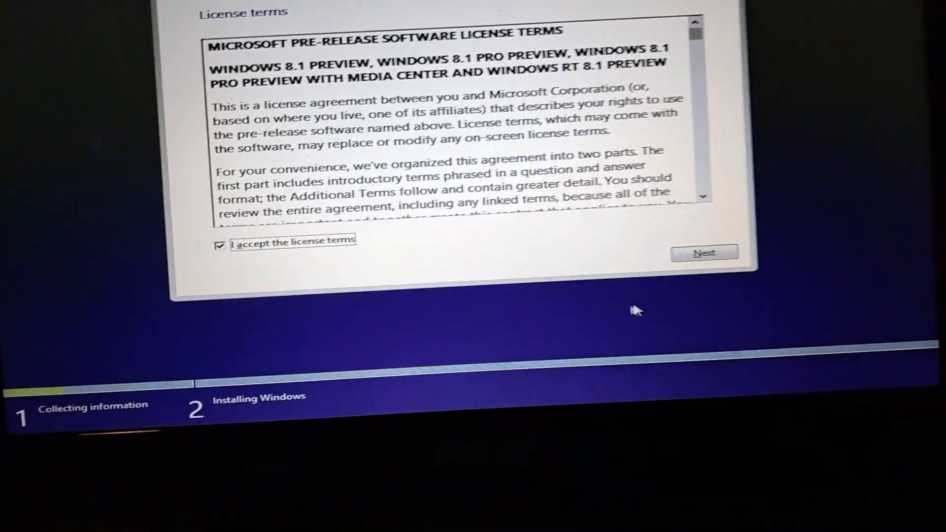
{"action": "left_click", "coordinate": [704, 252]}
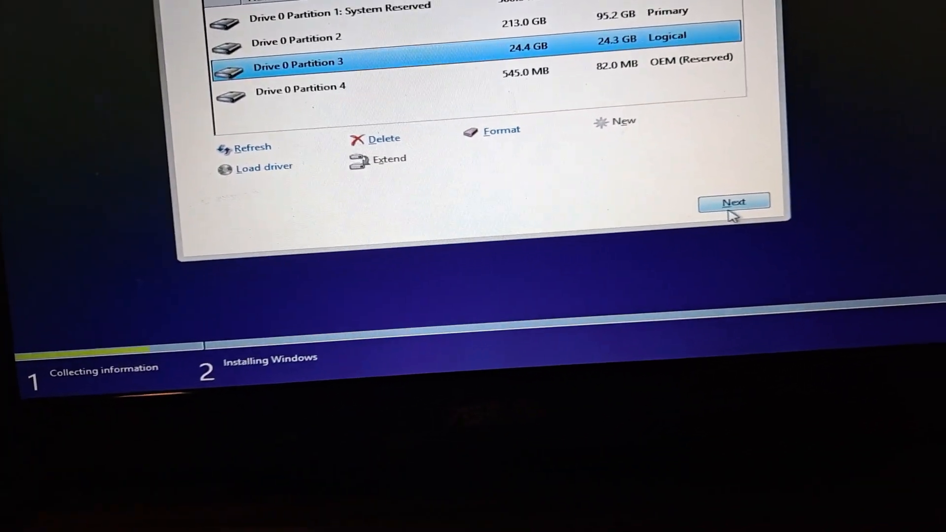
Step: Format Drive 0 Partition 3 (24.4 GB), confirm the warning and install Windows onto it
{"action": "left_click", "coordinate": [501, 130]}
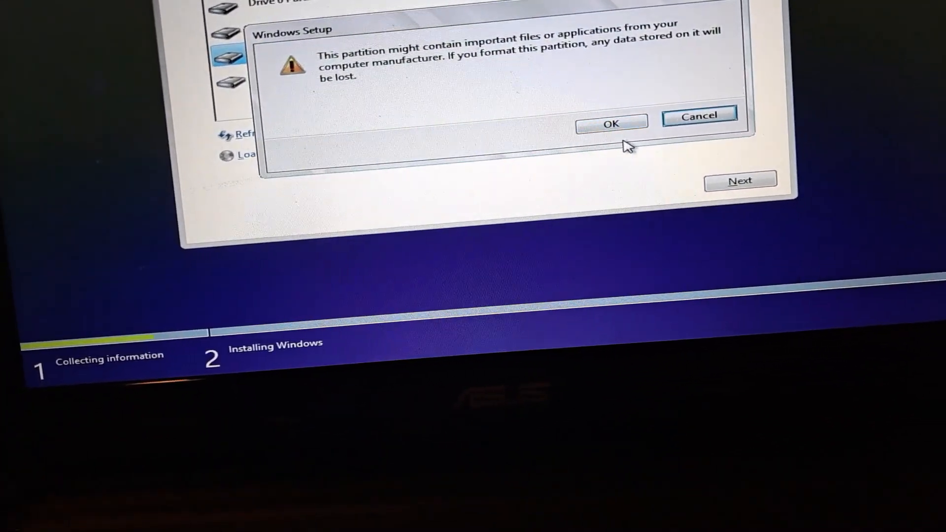
{"action": "left_click", "coordinate": [610, 123]}
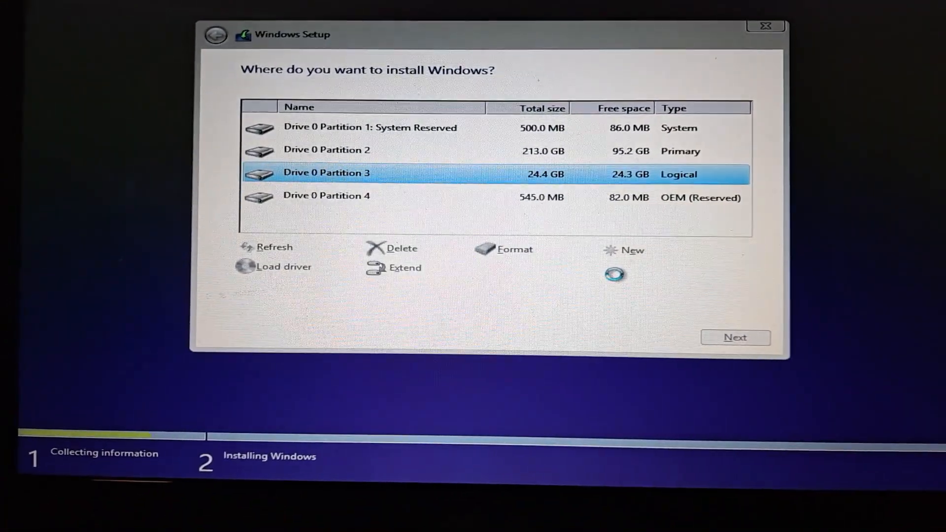
{"action": "left_click", "coordinate": [734, 337]}
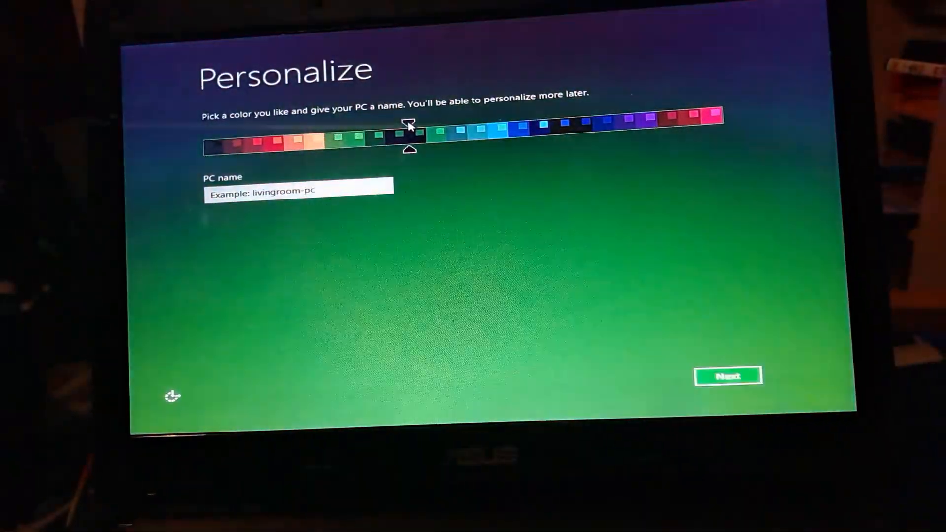
Step: Pick a blue accent colour, name the PC 'jasp' and accept the express settings
{"action": "left_click", "coordinate": [512, 118]}
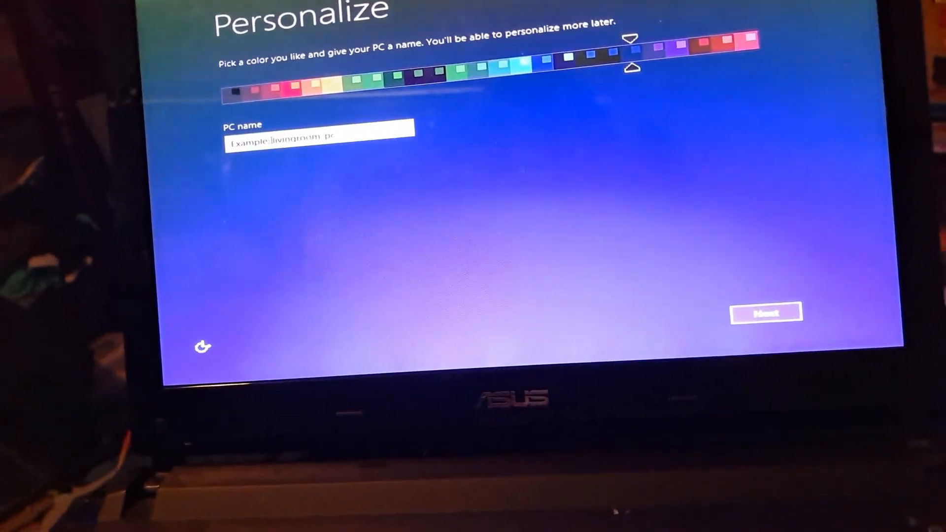
{"action": "type", "text": "jasp"}
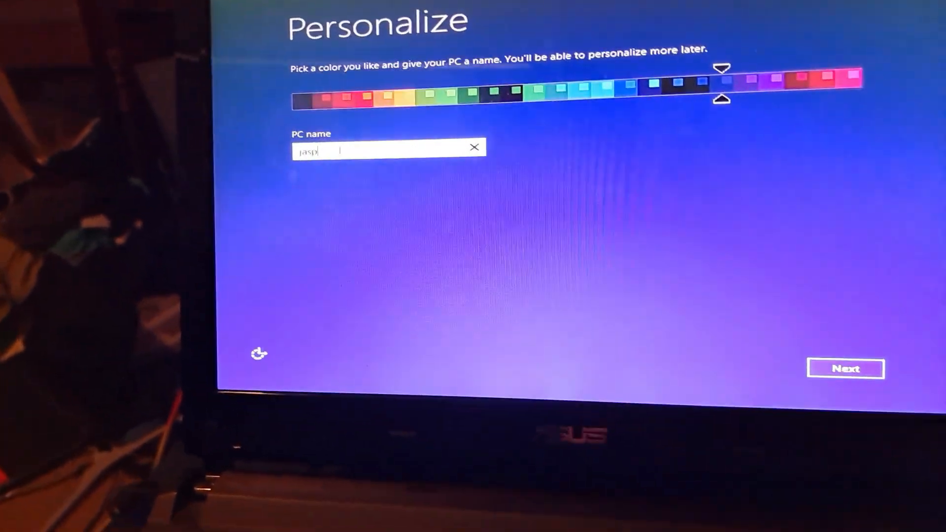
{"action": "left_click", "coordinate": [846, 367]}
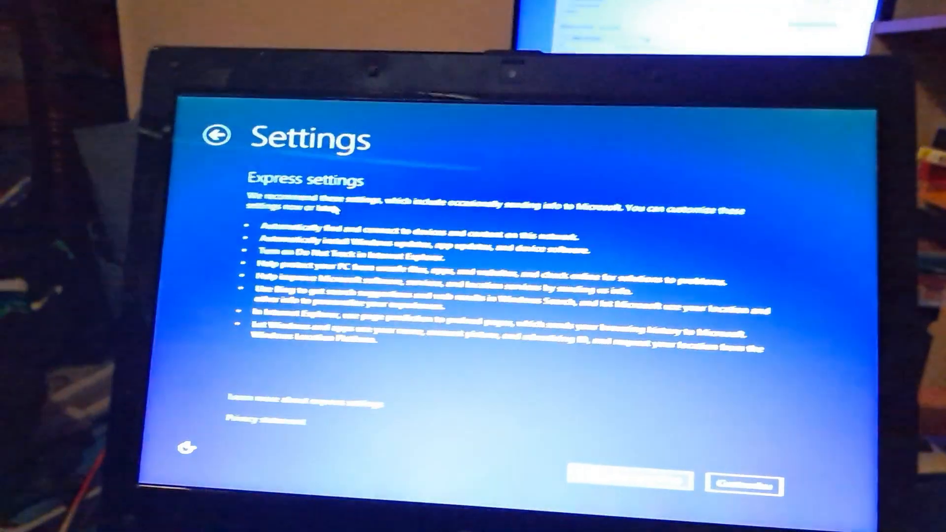
{"action": "left_click", "coordinate": [740, 484]}
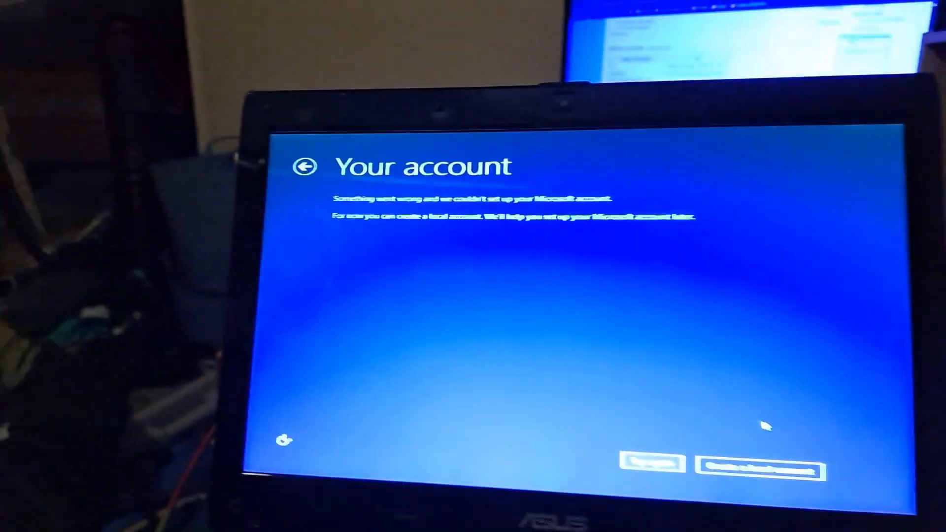
Step: Choose to create a local account and begin entering its user name
{"action": "left_click", "coordinate": [758, 472]}
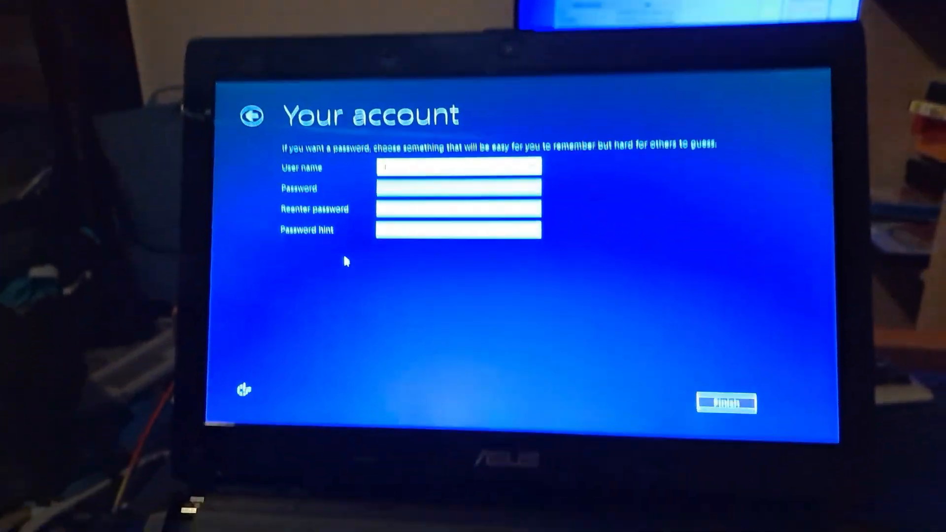
{"action": "left_click", "coordinate": [726, 403]}
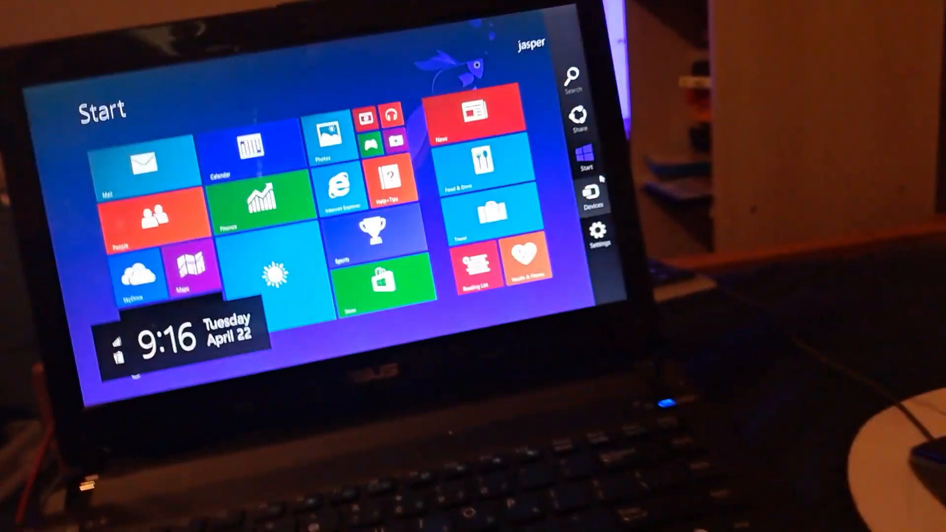
Step: Select a charm from the Charms bar over the Start screen
{"action": "left_click", "coordinate": [615, 233]}
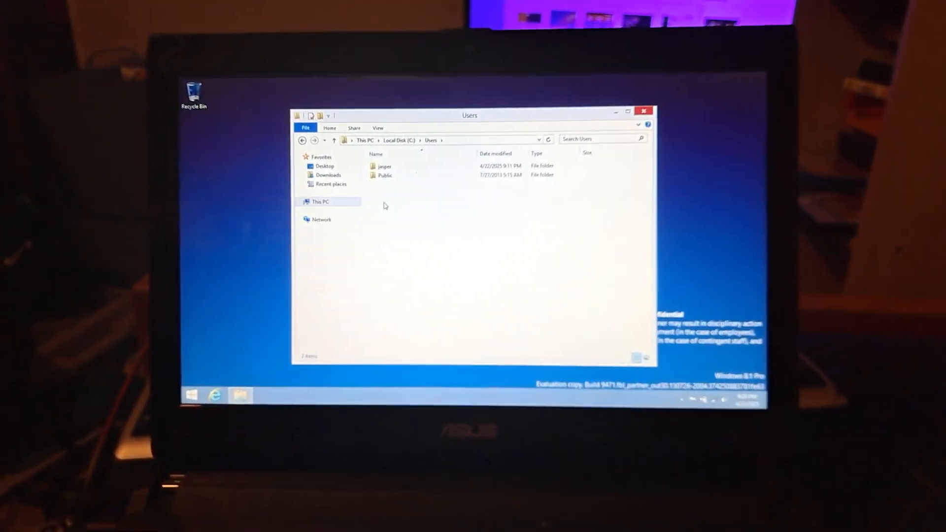
Step: Open the user's profile folder under C:\Users and select an item inside it
{"action": "double_click", "coordinate": [384, 165]}
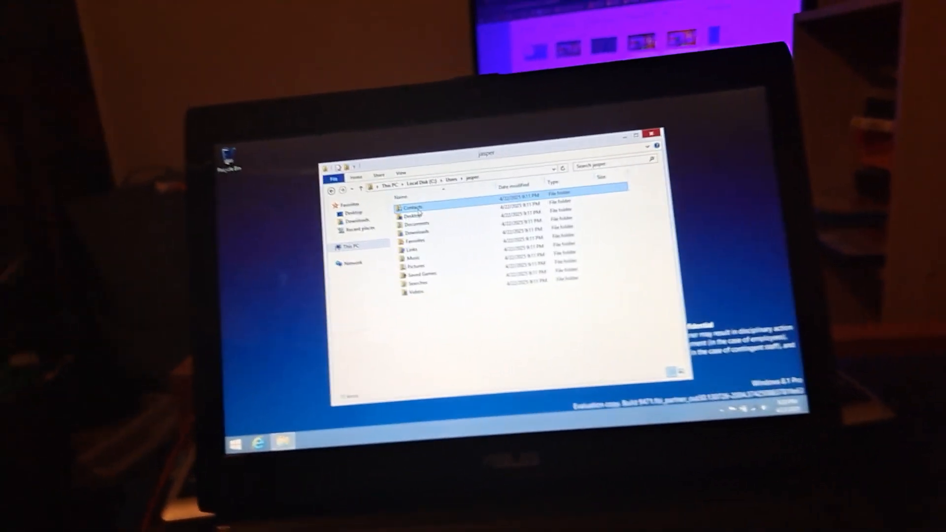
{"action": "left_click", "coordinate": [349, 244]}
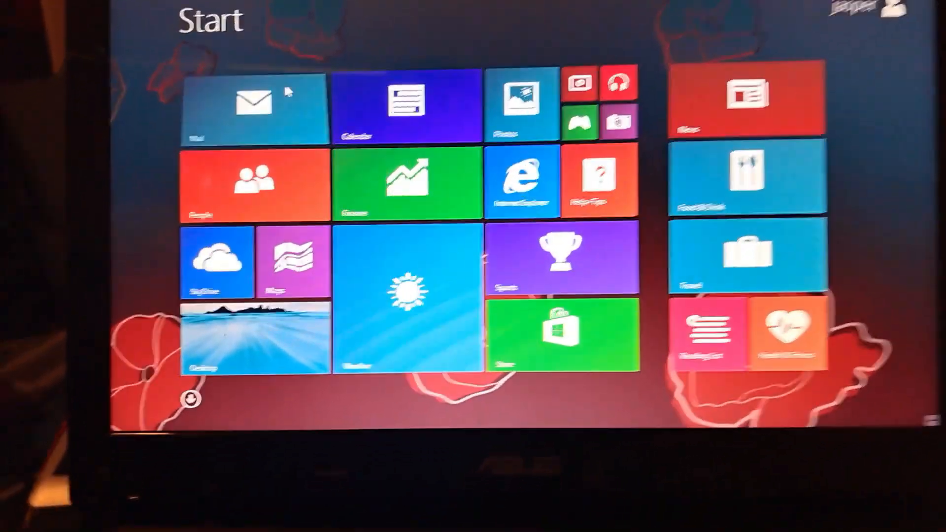
Step: Launch Internet Explorer from its Start screen tile and open an MSN page
{"action": "left_click", "coordinate": [257, 102]}
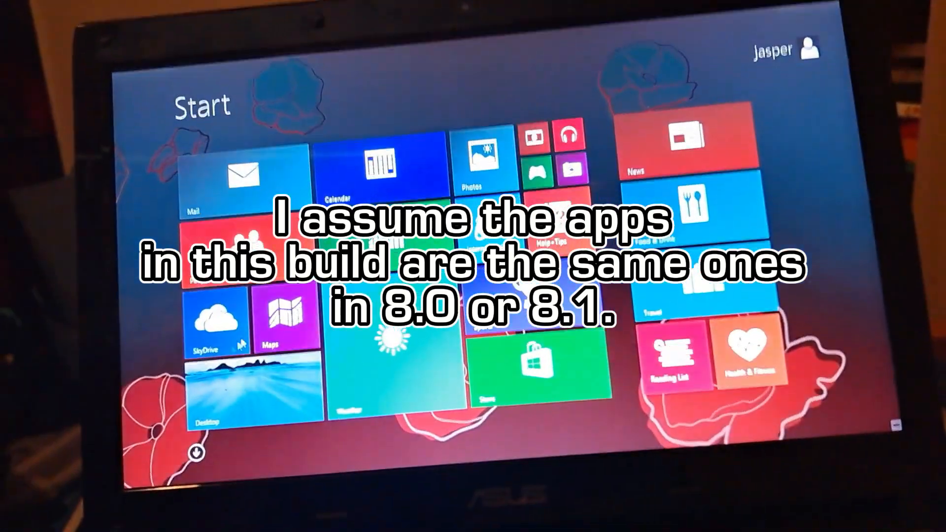
{"action": "left_click", "coordinate": [284, 323]}
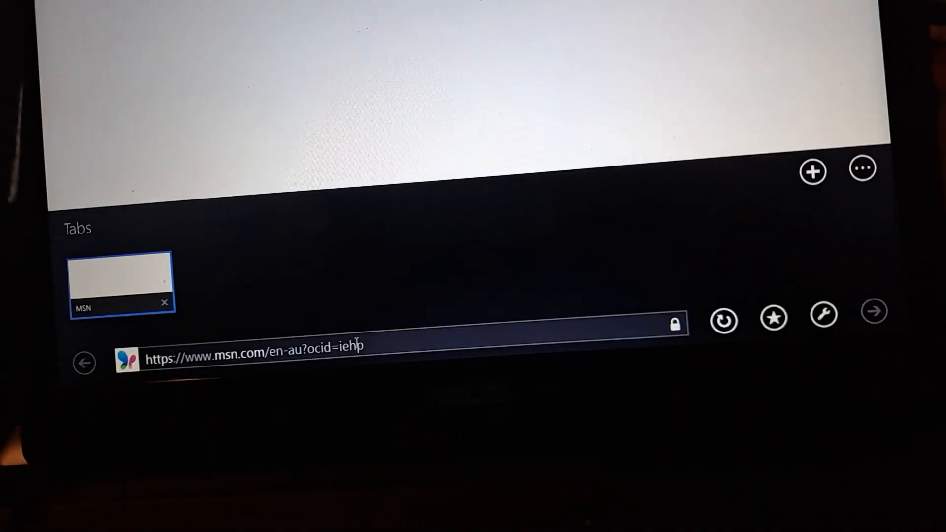
Step: Start replacing the MSN address with a new URL beginning 'goo'
{"action": "type", "text": "goo"}
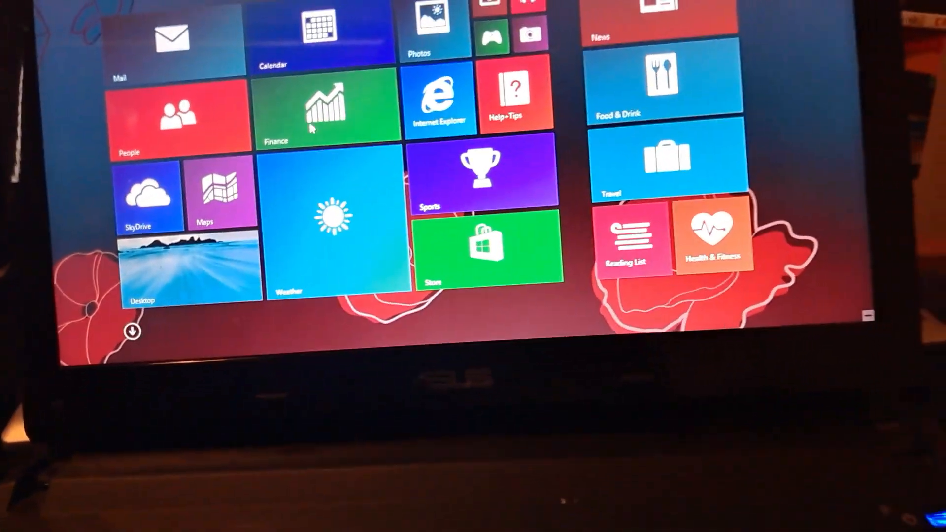
Step: Launch Bing Finance to its welcome page, then return to the Start screen
{"action": "left_click", "coordinate": [324, 108]}
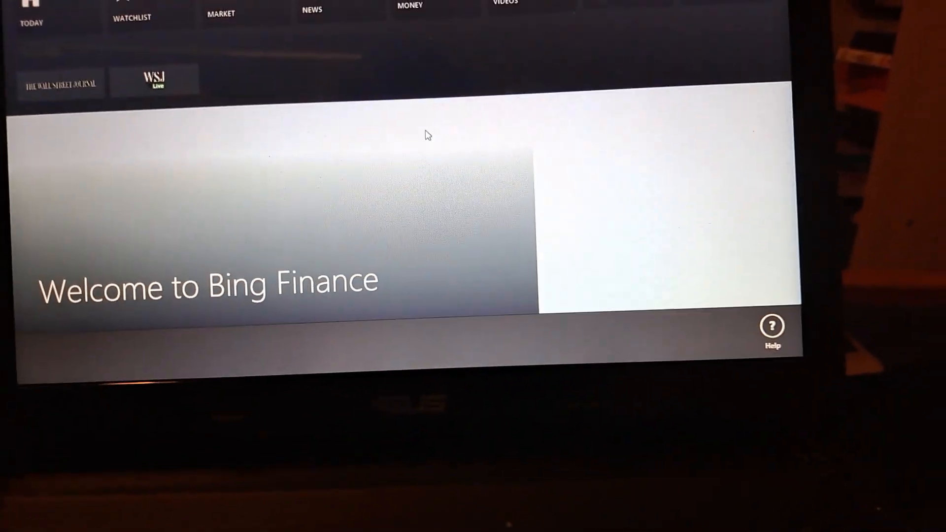
{"action": "key", "text": "Win"}
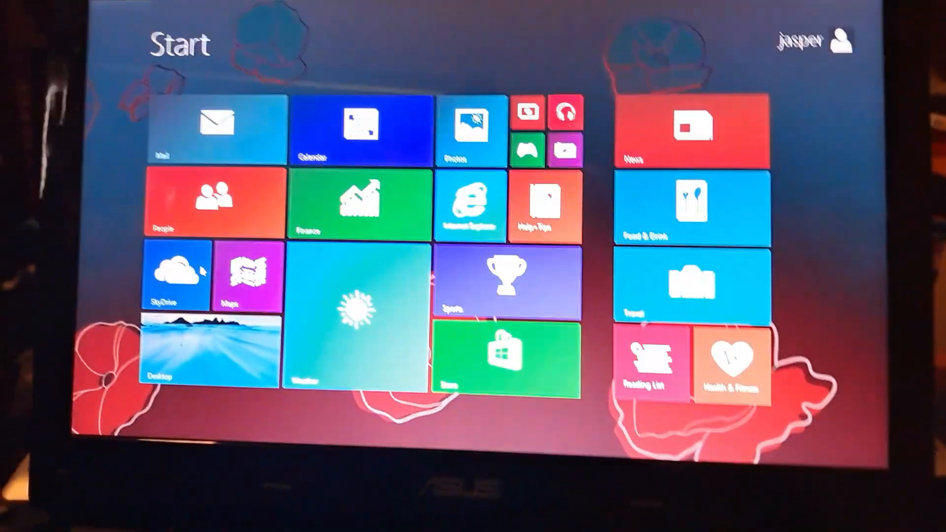
{"action": "left_click", "coordinate": [526, 147]}
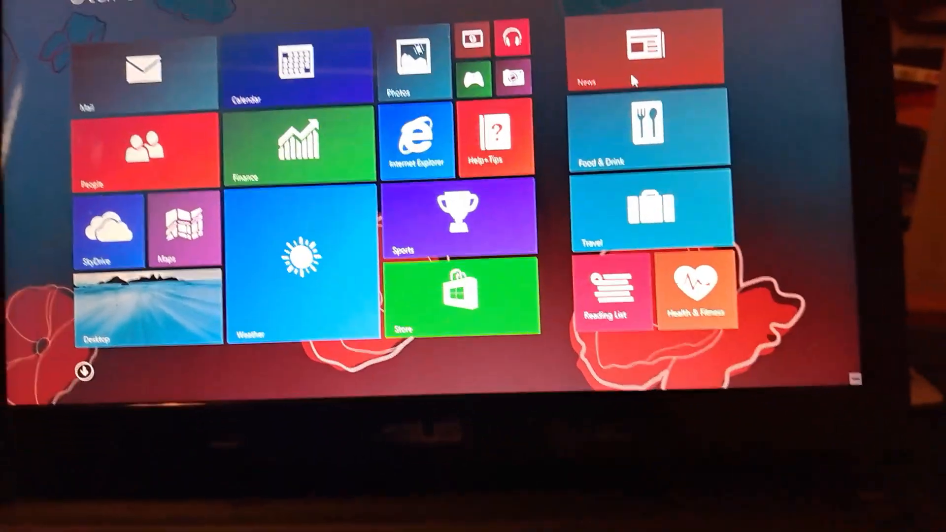
{"action": "left_click", "coordinate": [641, 60]}
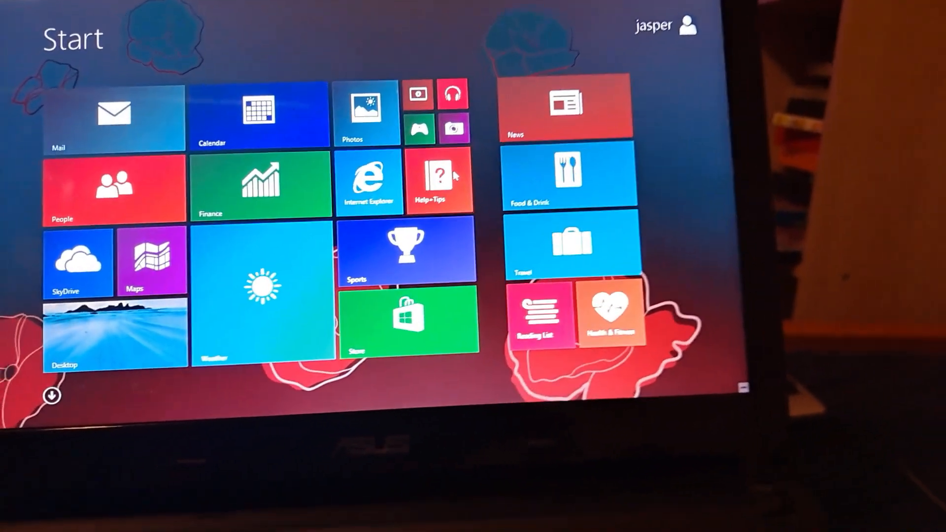
{"action": "left_click", "coordinate": [439, 181]}
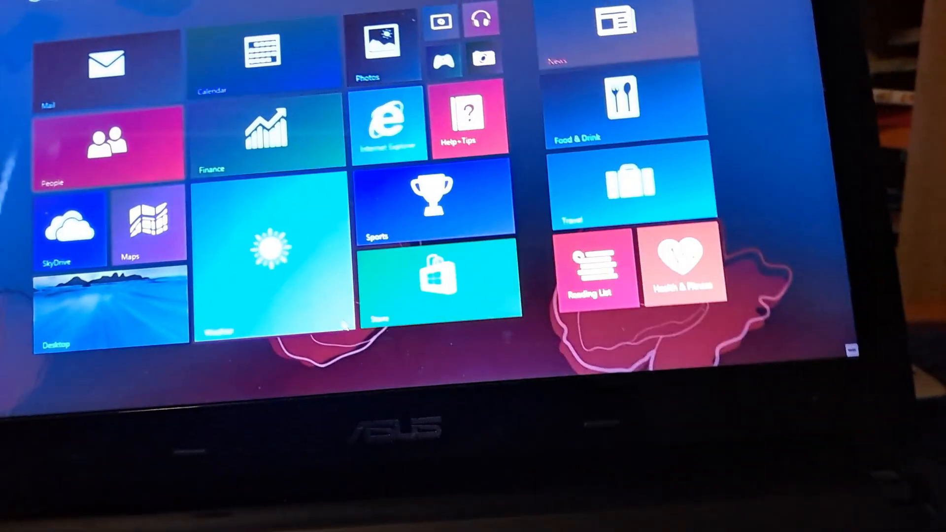
Step: Launch Bing Weather's five-day forecast and block its location request
{"action": "left_click", "coordinate": [265, 250]}
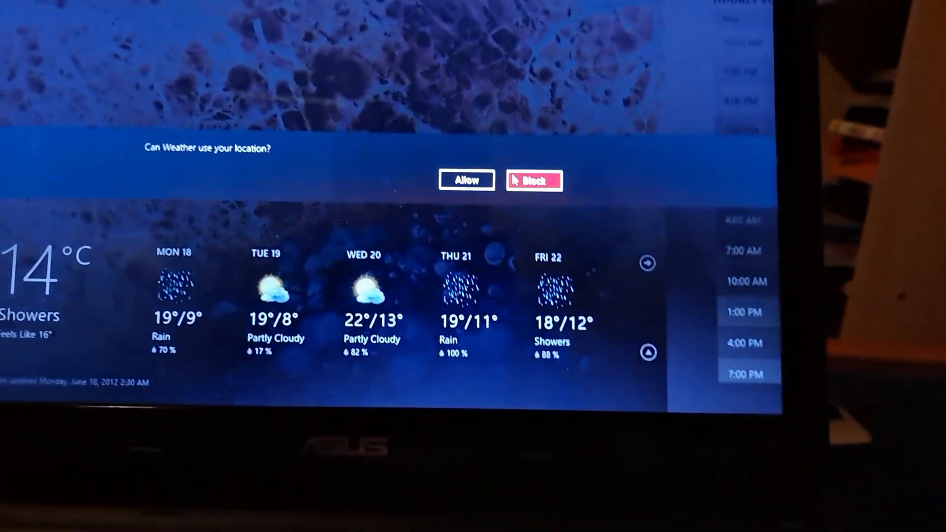
{"action": "left_click", "coordinate": [533, 179]}
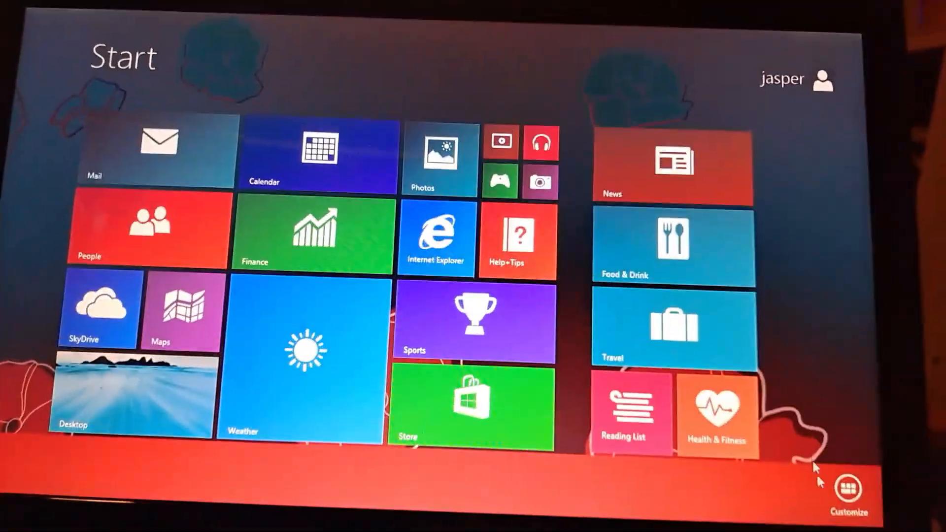
Step: Bring up the Apps view of all installed apps and choose an app from it
{"action": "left_click", "coordinate": [847, 485]}
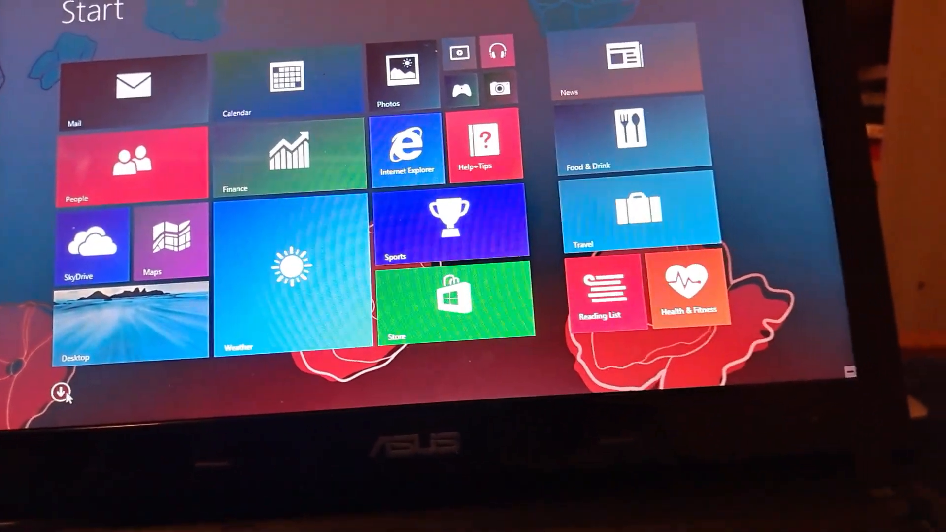
{"action": "left_click", "coordinate": [58, 393]}
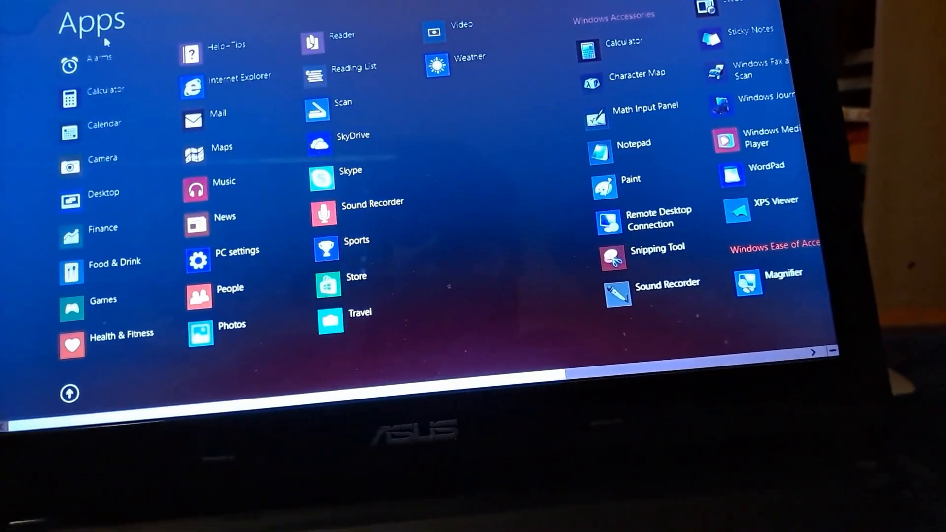
{"action": "left_click", "coordinate": [94, 65]}
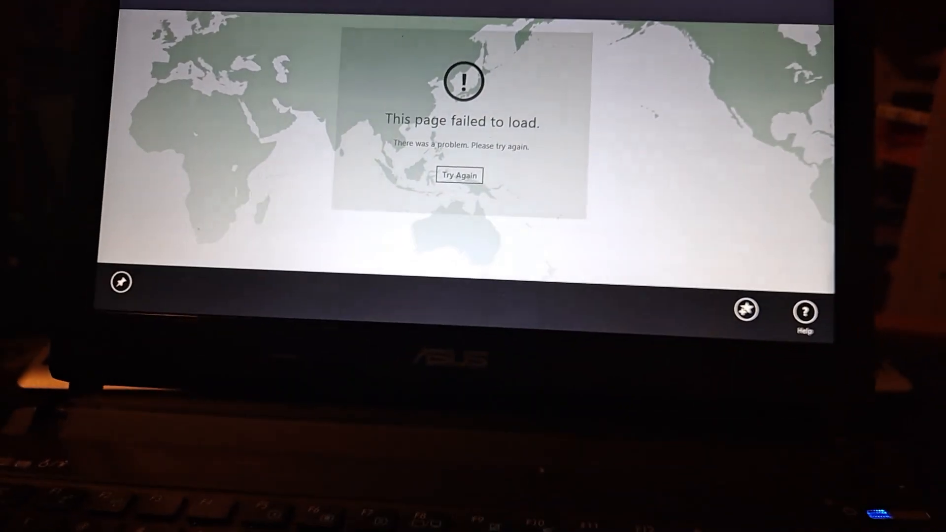
Step: Open the world map page, which reports 'This page failed to load'
{"action": "left_click", "coordinate": [458, 176]}
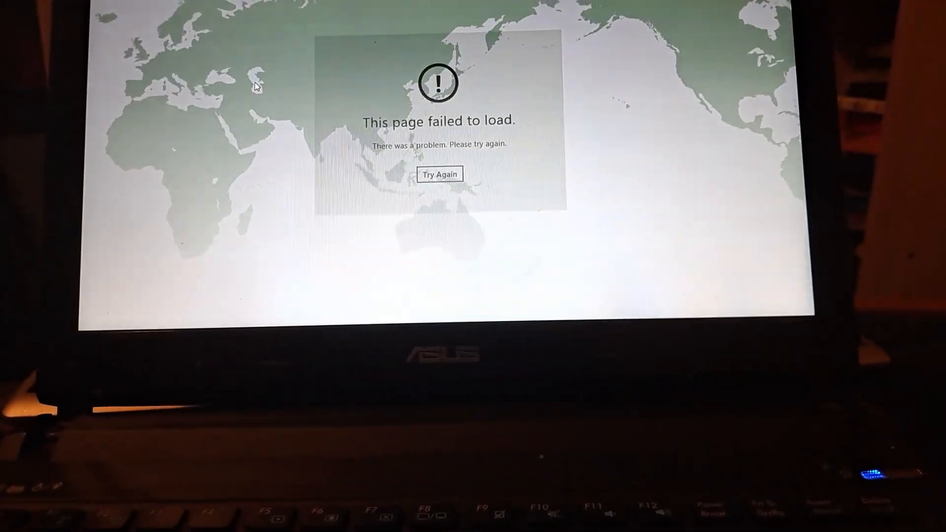
{"action": "left_click", "coordinate": [440, 173]}
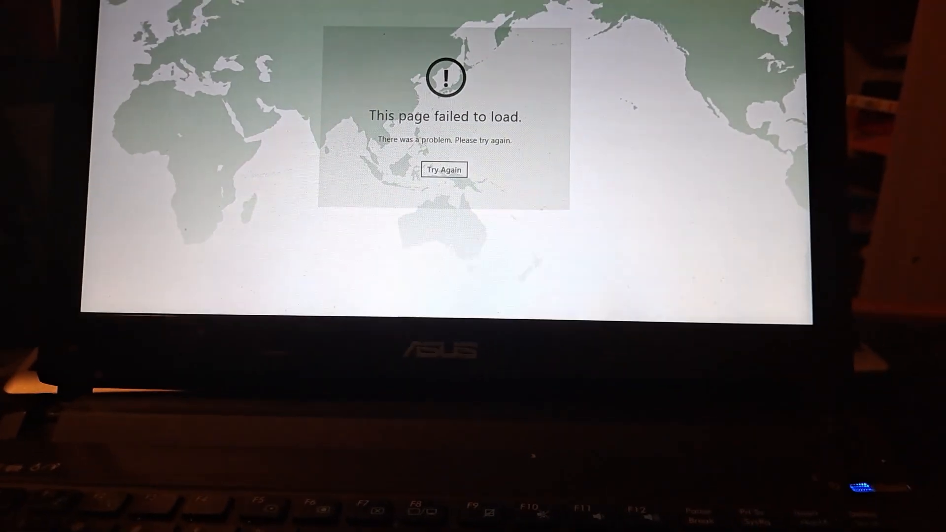
{"action": "left_click", "coordinate": [443, 169]}
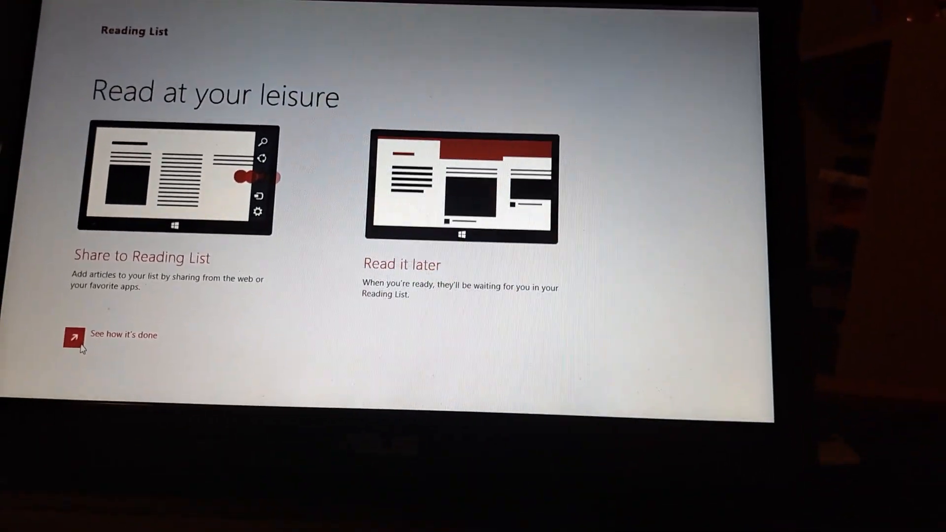
Step: Leave the Reading List welcome page for the Apps view
{"action": "left_click", "coordinate": [72, 335]}
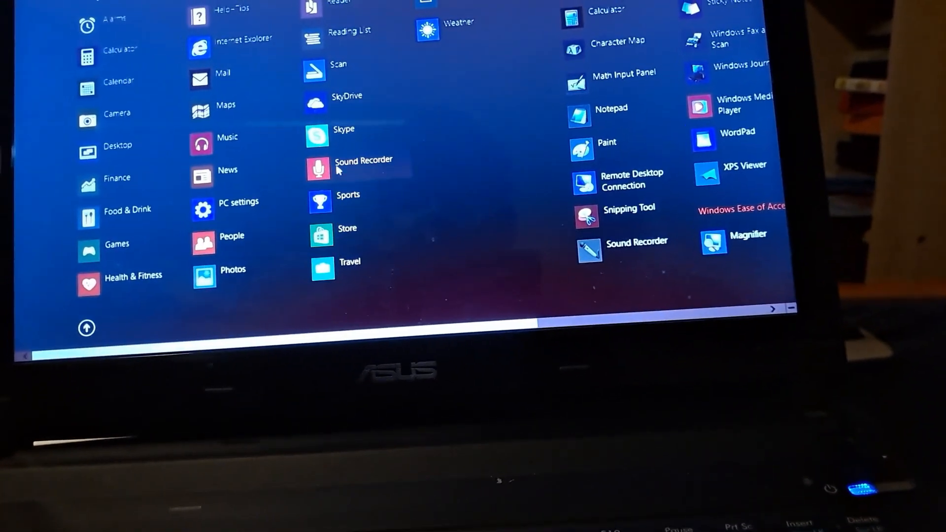
Step: Block Sound Recorder's microphone request and return to the Apps list
{"action": "left_click", "coordinate": [317, 169]}
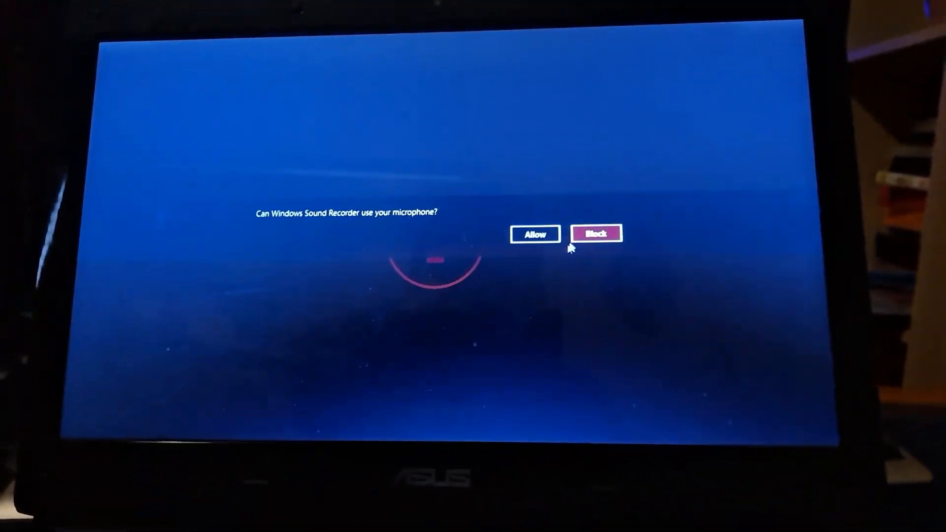
{"action": "left_click", "coordinate": [595, 235]}
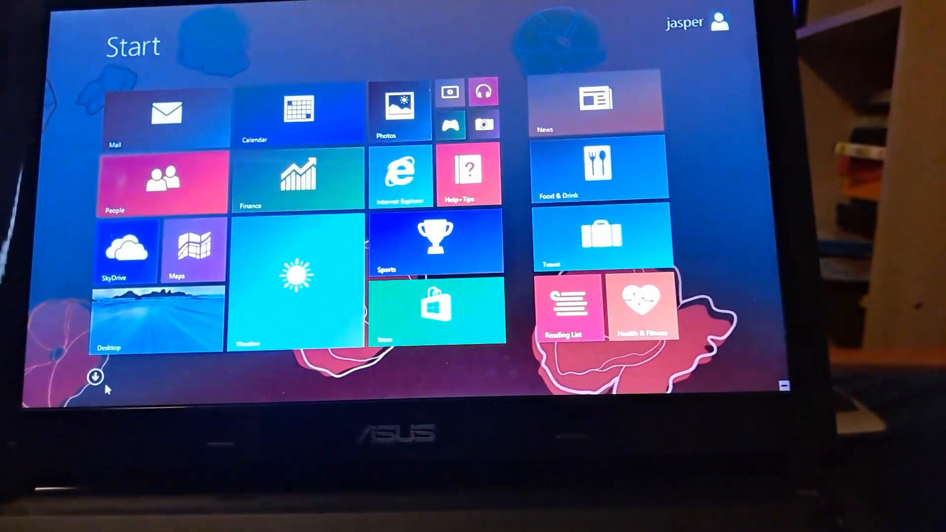
{"action": "left_click", "coordinate": [96, 376]}
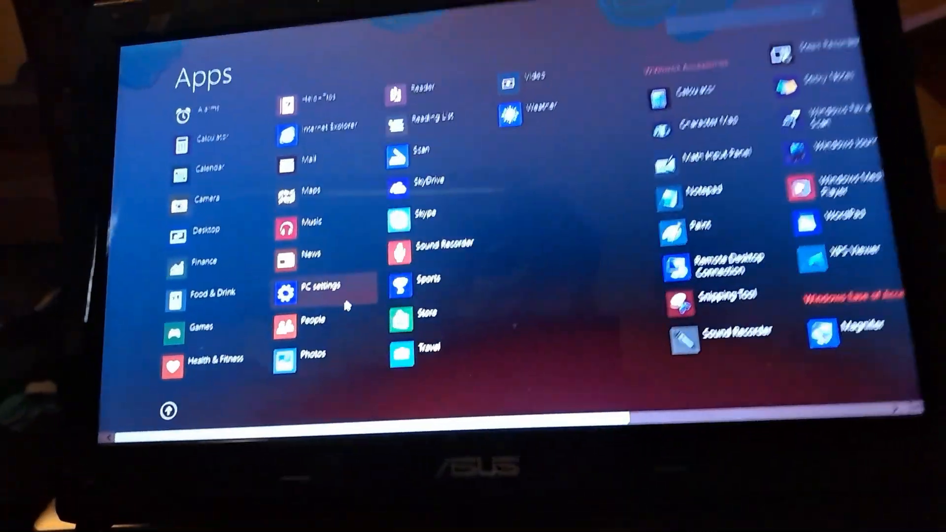
Step: In PC settings Lock screen, choose the colourful geometric picture as the background
{"action": "left_click", "coordinate": [322, 286]}
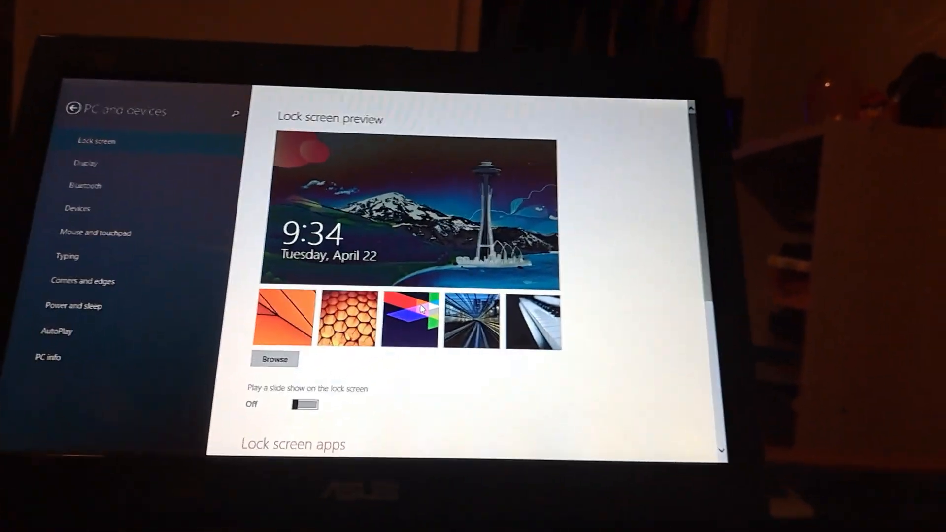
{"action": "left_click", "coordinate": [413, 316]}
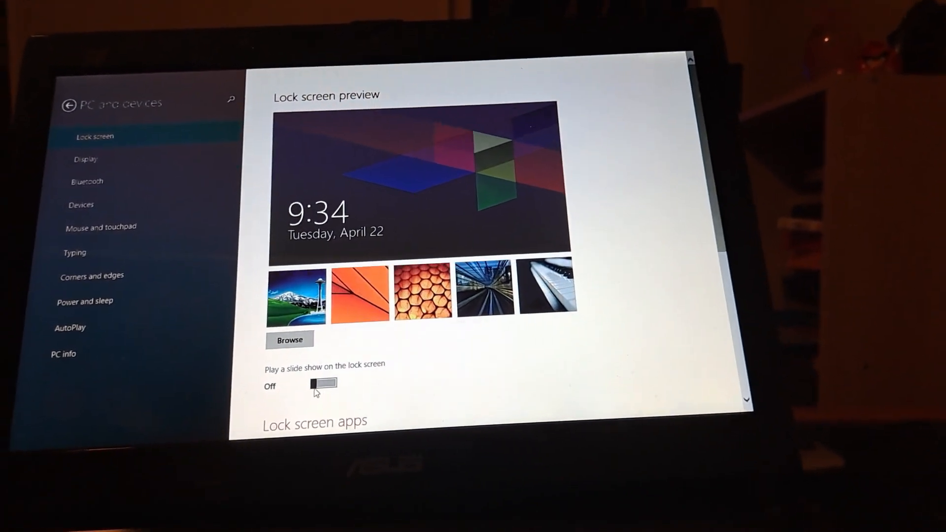
{"action": "left_click", "coordinate": [322, 384]}
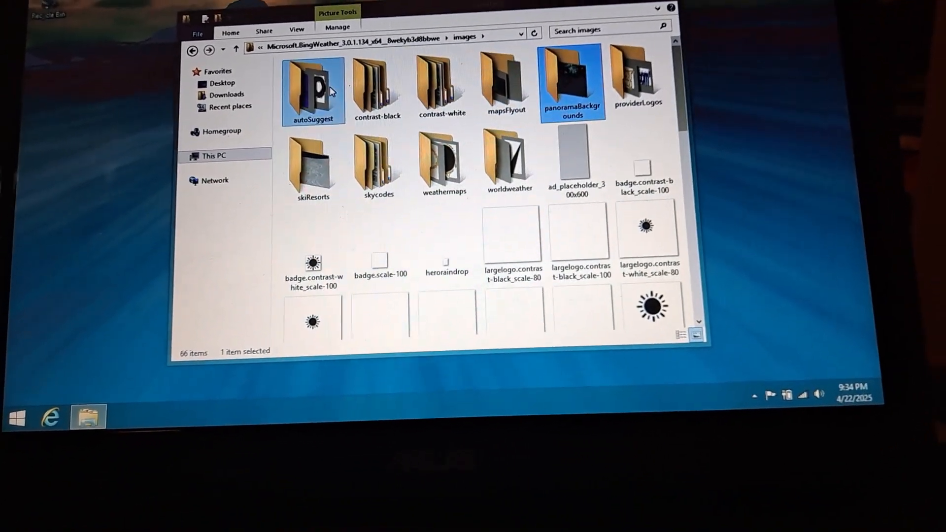
Step: Open an images folder inside the Microsoft.BingWeather package
{"action": "double_click", "coordinate": [572, 85]}
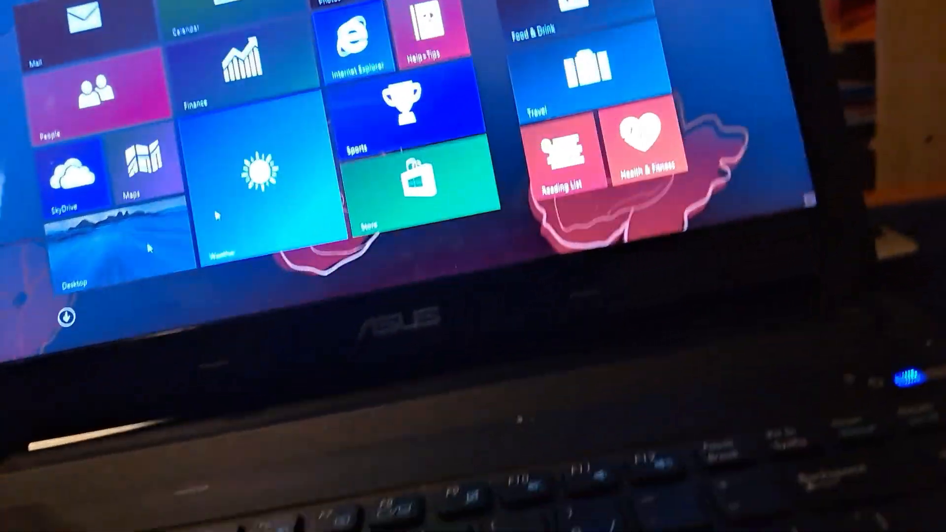
{"action": "left_click", "coordinate": [64, 318]}
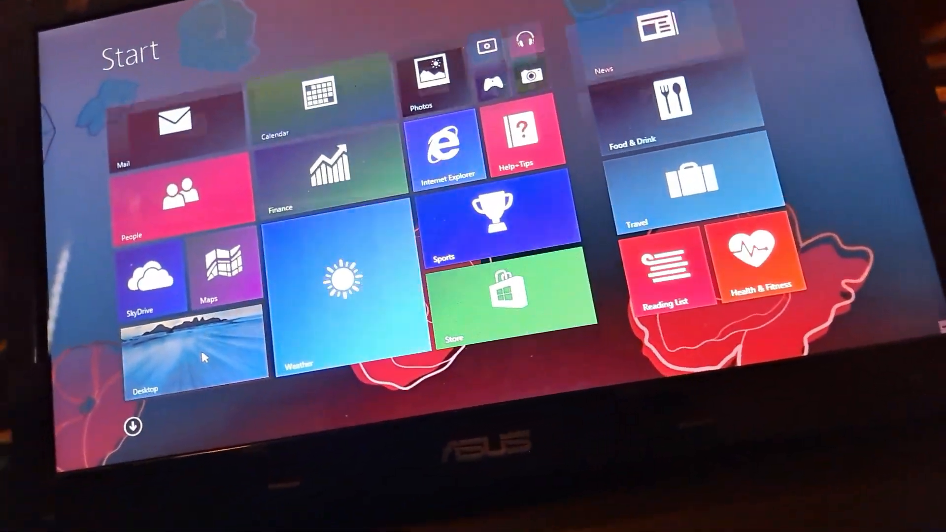
{"action": "left_click", "coordinate": [194, 350]}
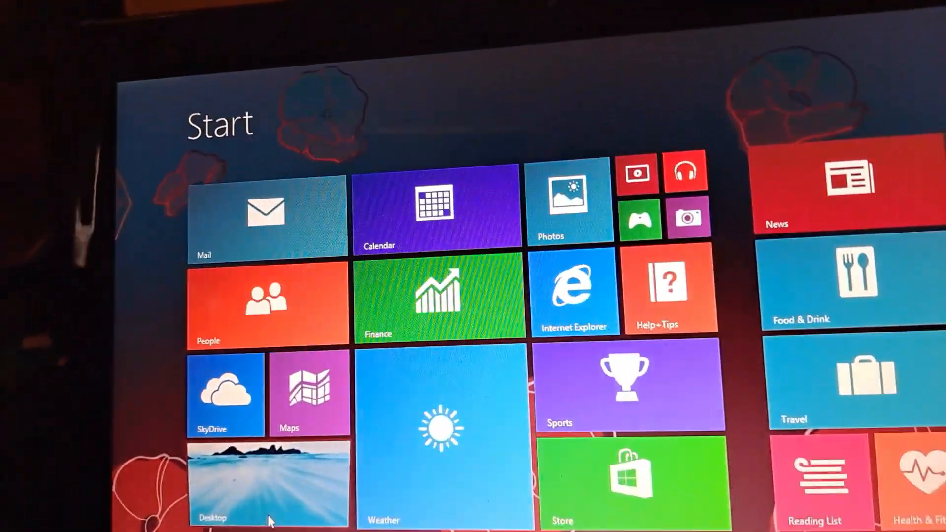
Step: From the desktop, set an icy landscape picture as the desktop background
{"action": "left_click", "coordinate": [268, 479]}
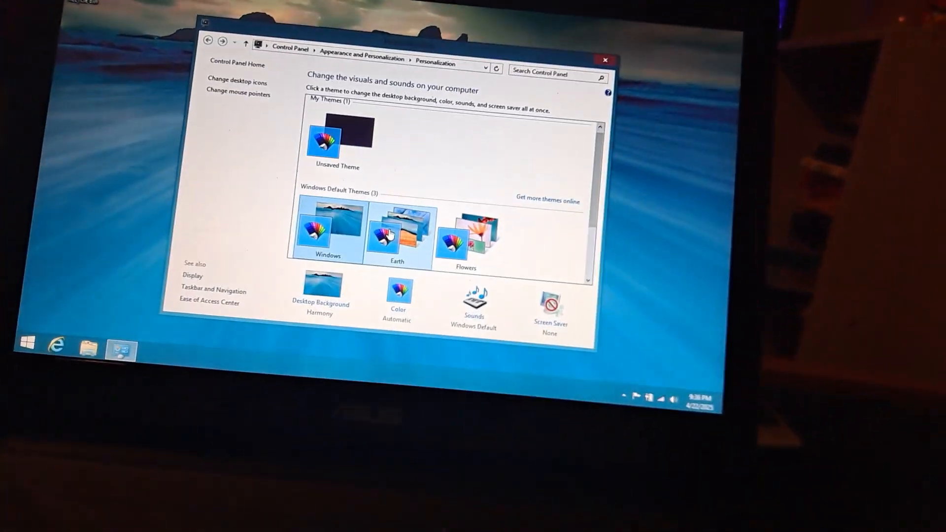
{"action": "left_click", "coordinate": [319, 290]}
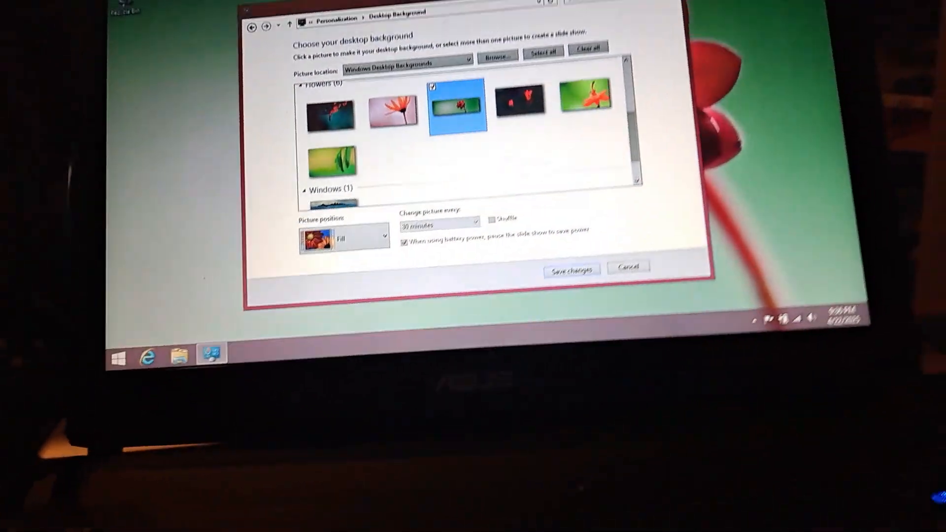
{"action": "left_click", "coordinate": [569, 269]}
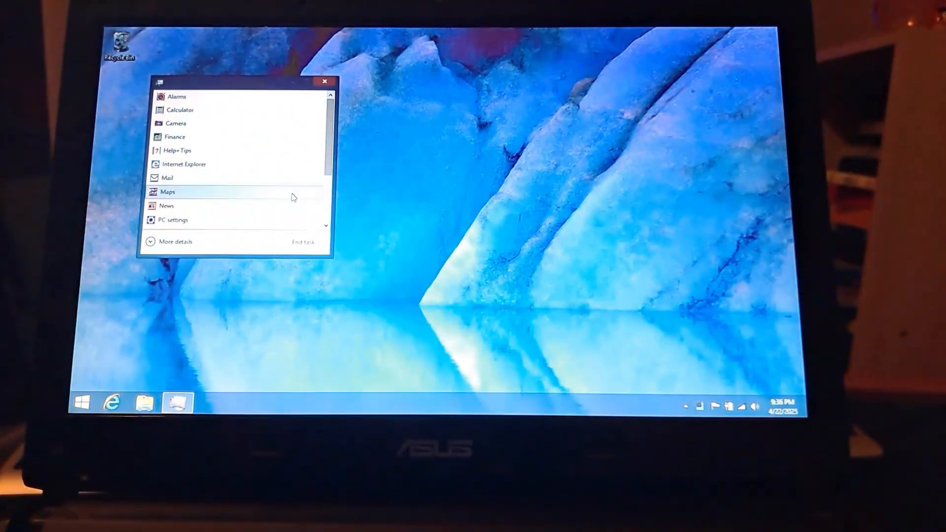
Step: Expand Task Manager to More details and view the Performance overview
{"action": "left_click", "coordinate": [176, 241]}
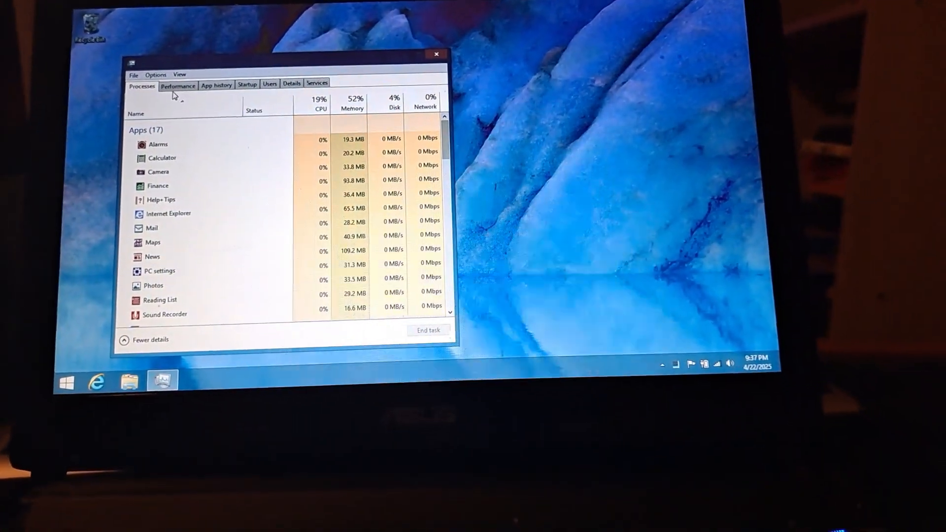
{"action": "left_click", "coordinate": [178, 86]}
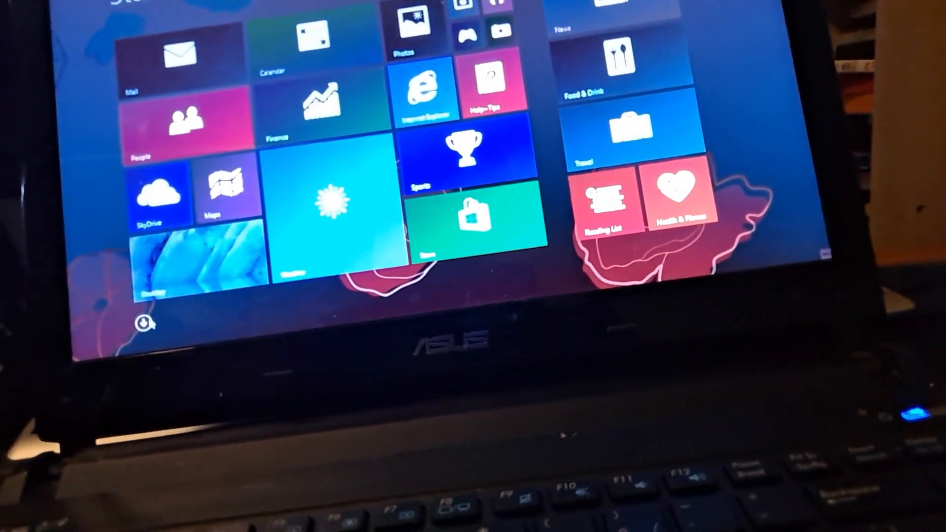
Step: Show all installed apps and scroll to the Windows System tools
{"action": "left_click", "coordinate": [145, 323]}
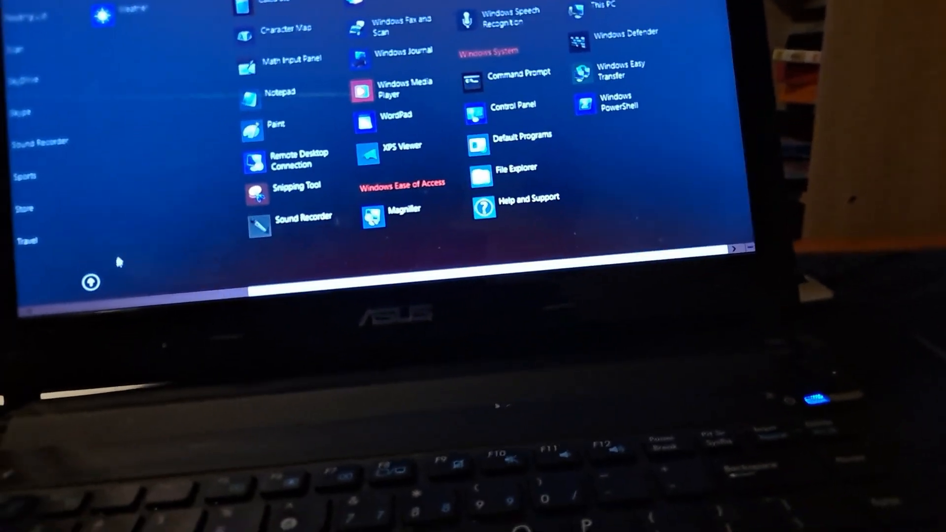
{"action": "left_click", "coordinate": [90, 281]}
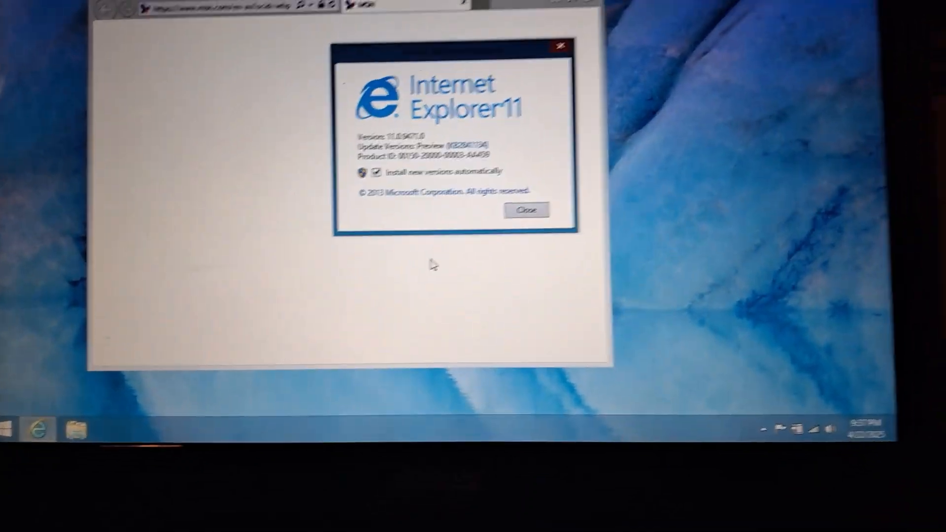
Step: Close the About Internet Explorer box showing version and update details
{"action": "left_click", "coordinate": [526, 209]}
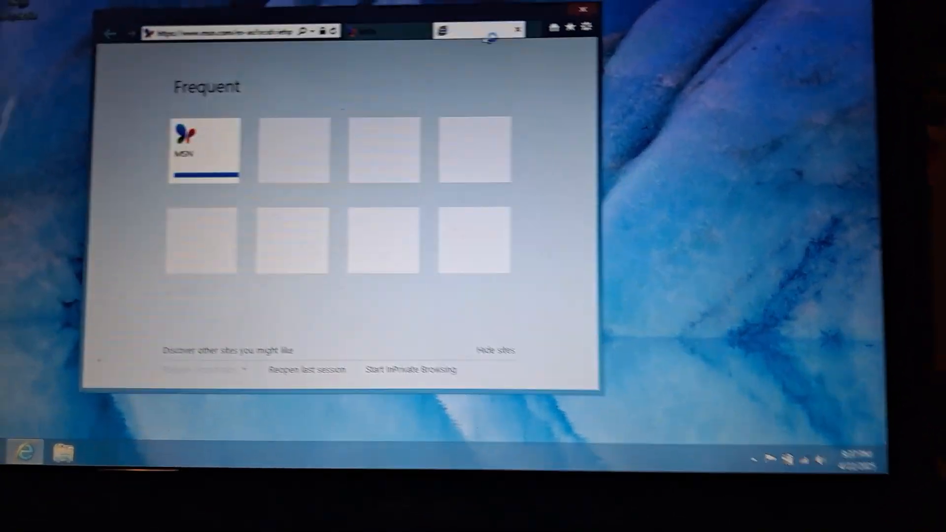
{"action": "mouse_move", "coordinate": [413, 23]}
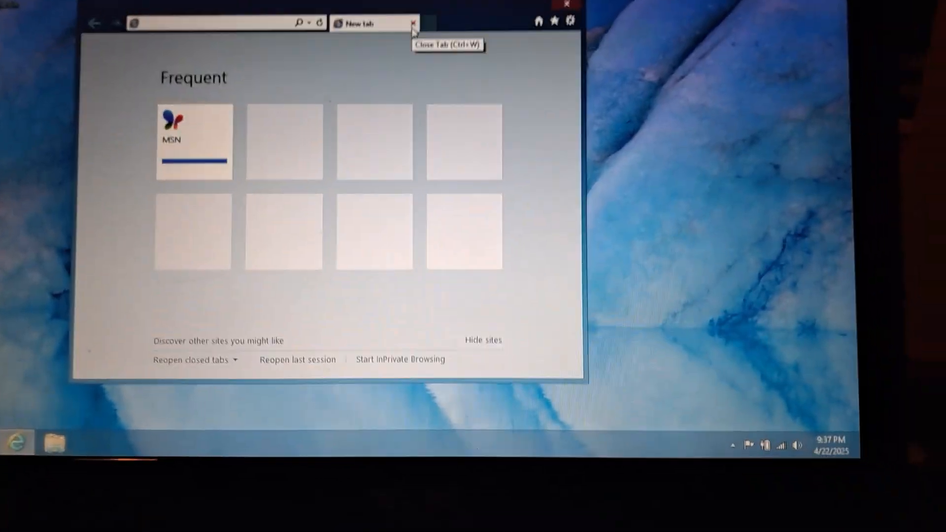